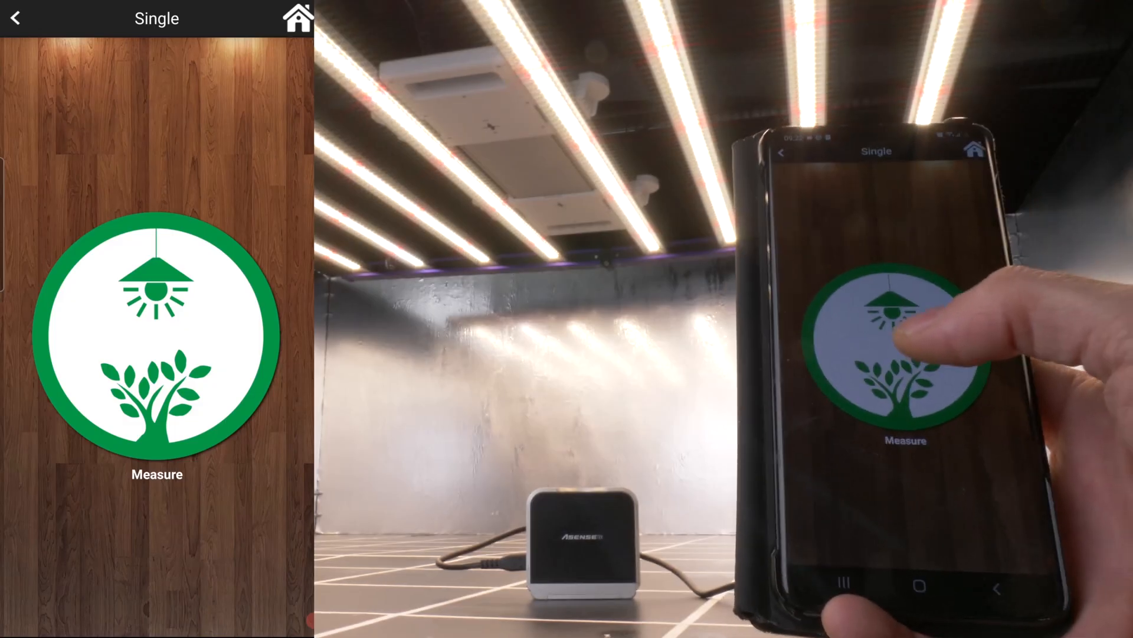
# Take a single measurement, giving total PPFD 179.5760 μmol/m²s with peak at 660 nm.
pyautogui.click(154, 336)
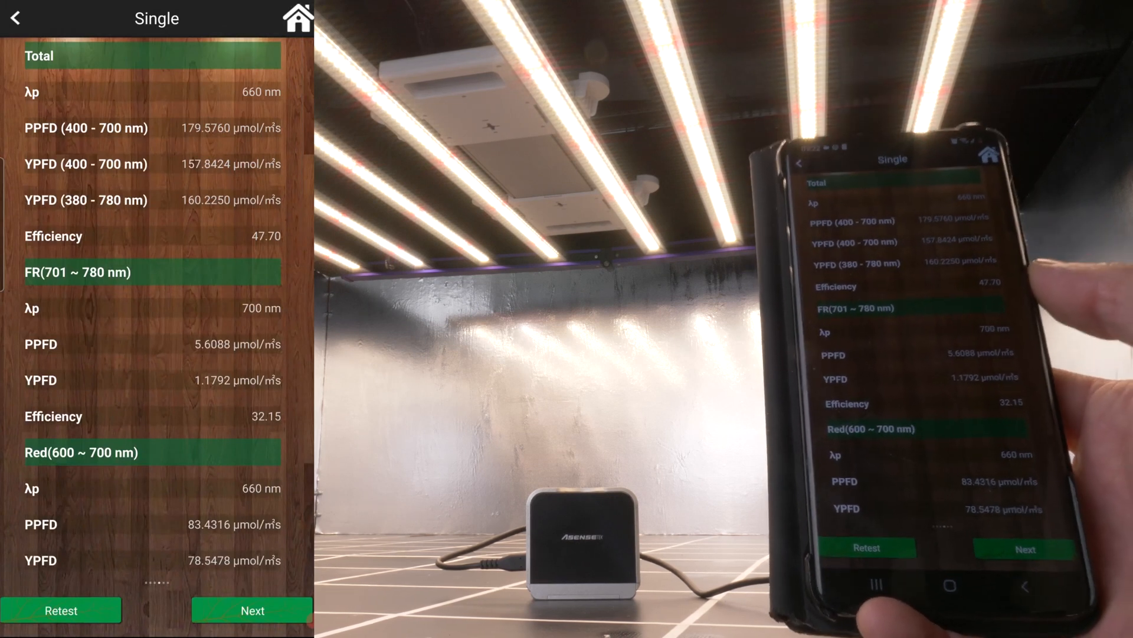
# Scroll to the Additional Parameters: R/B 3.15, DLI 15.52 mol/m², CCT 3629 K, CRI 91.
pyautogui.scroll(-3)
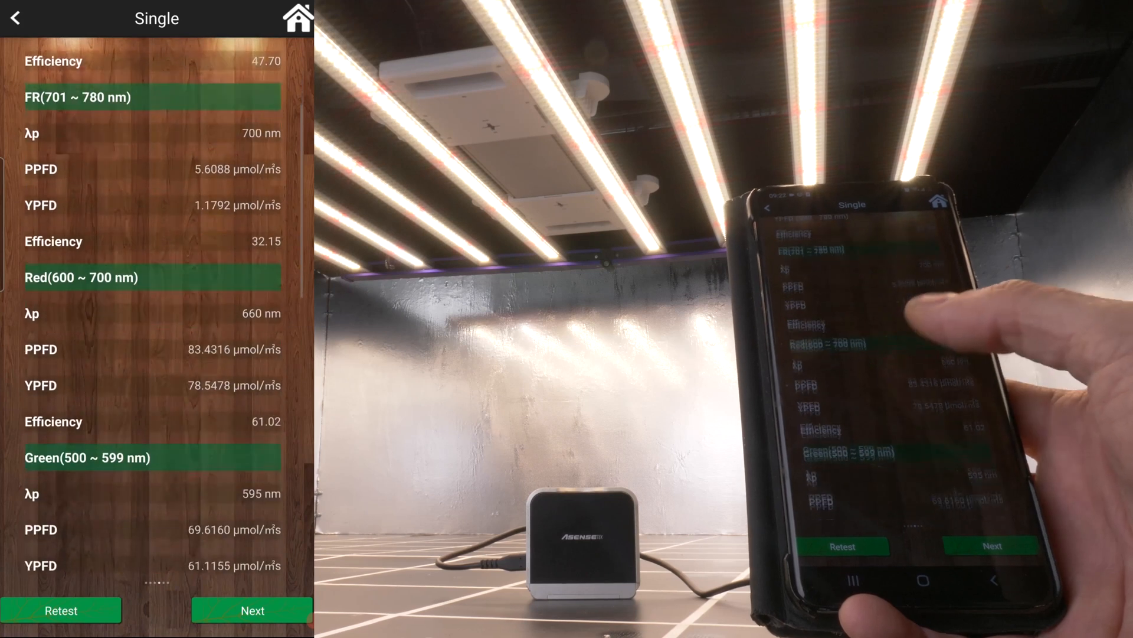
pyautogui.scroll(-3)
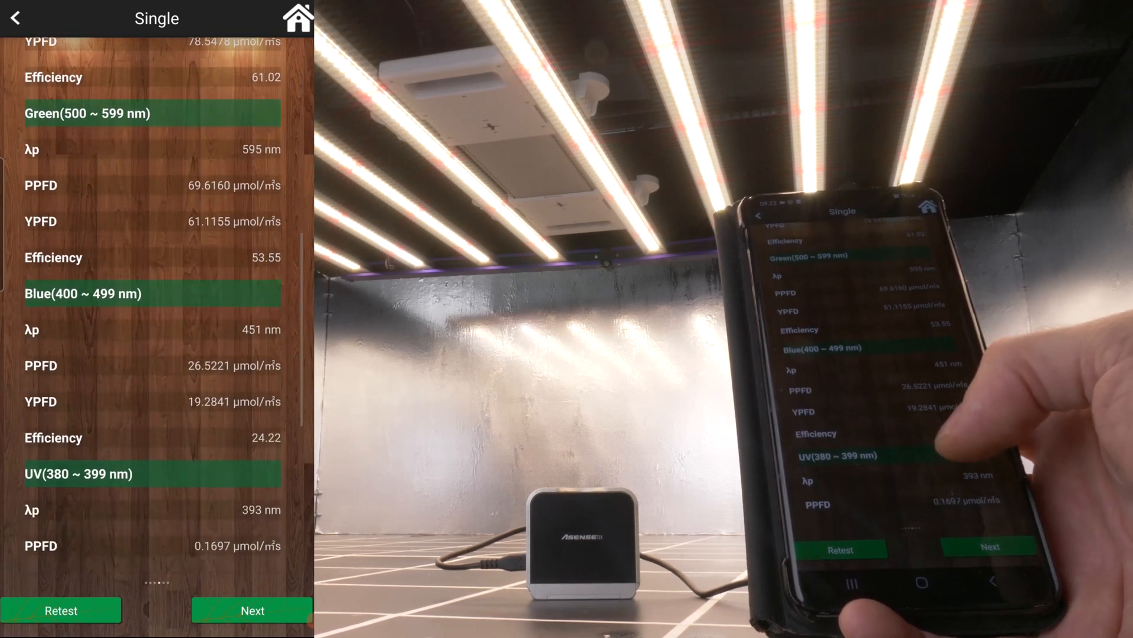
pyautogui.scroll(-3)
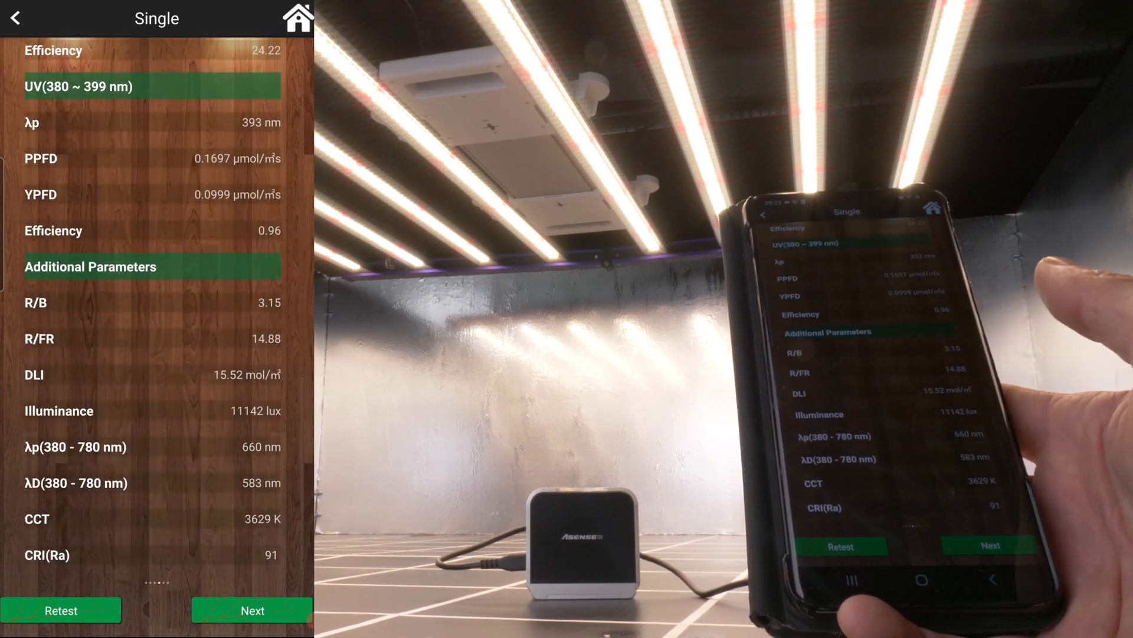